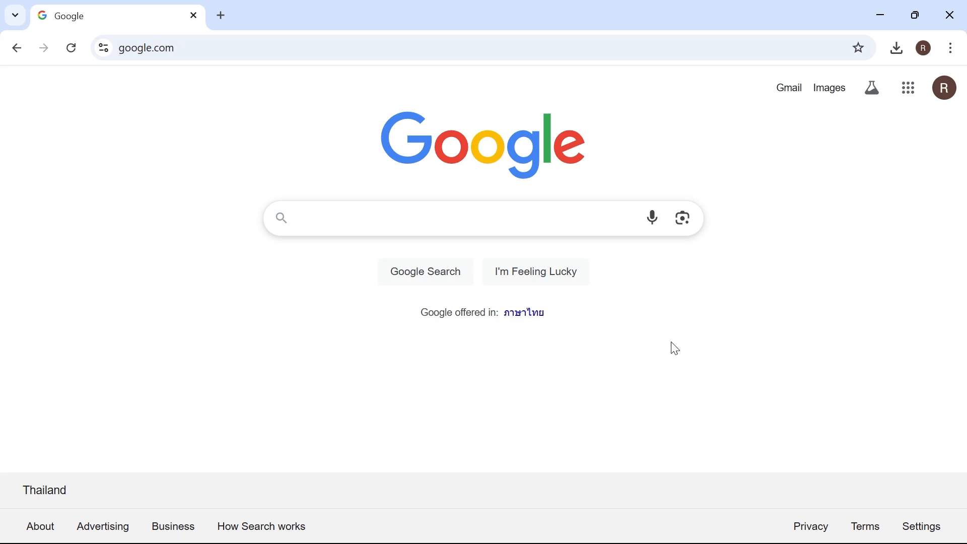
mouse_move(580, 219)
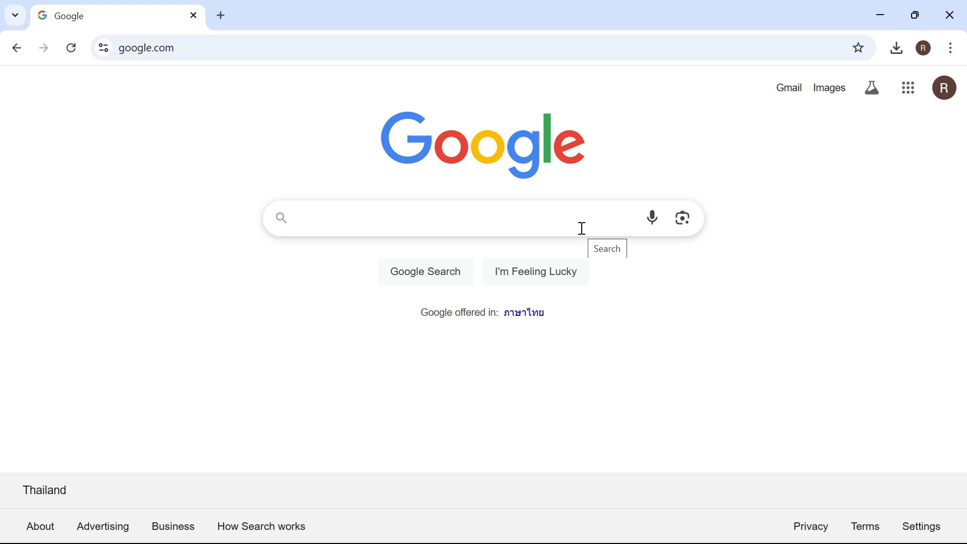
Reach the Google account's search history activity settings from the browser toolbar
left_click(432, 217)
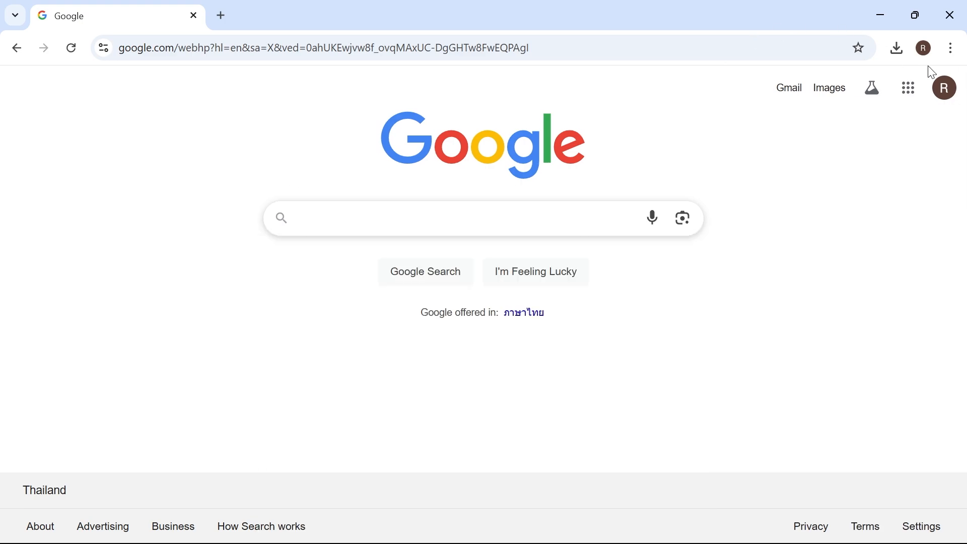
left_click(948, 48)
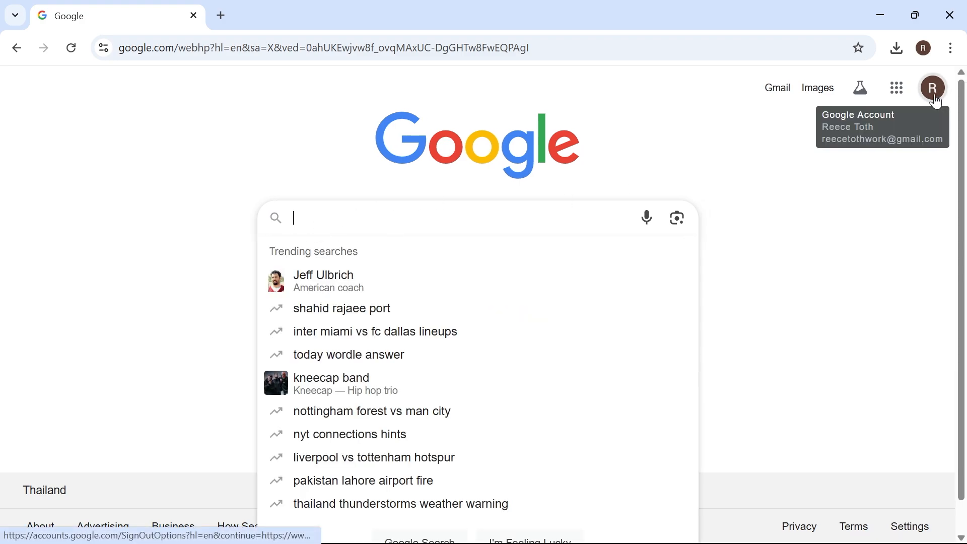
left_click(931, 87)
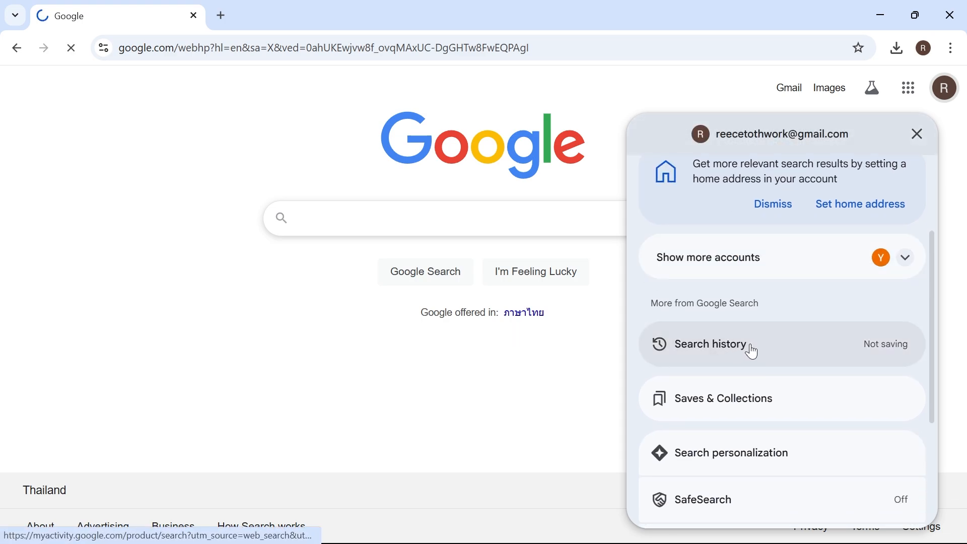
left_click(710, 344)
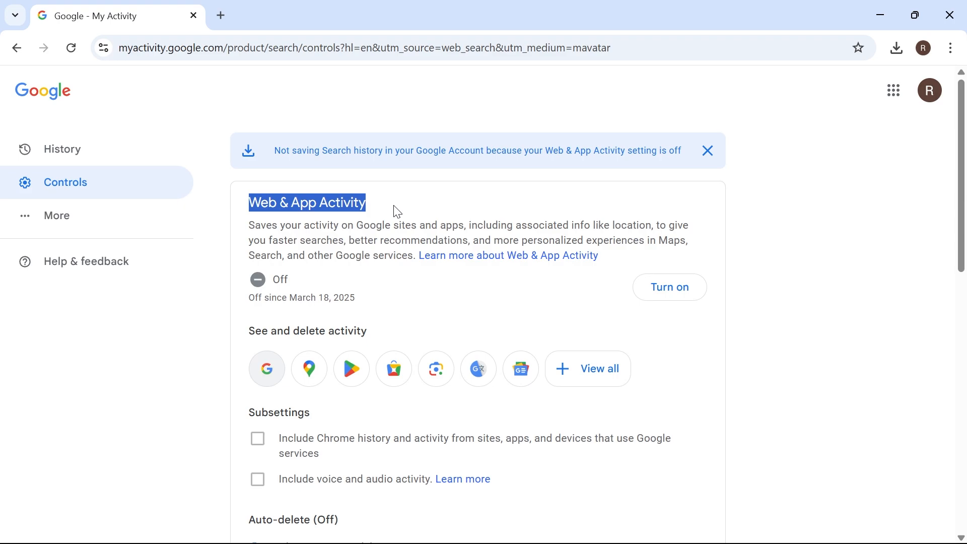
left_click(707, 150)
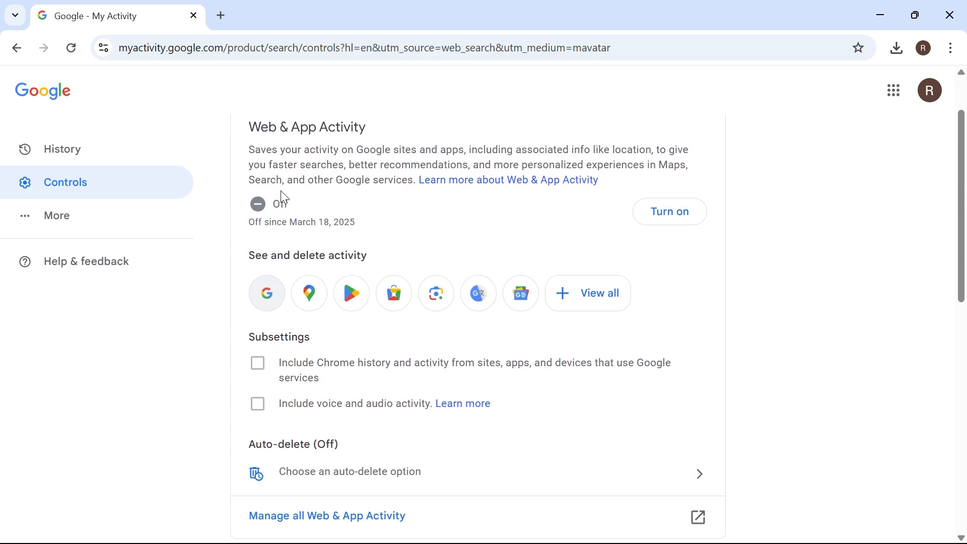
scroll("down", 3)
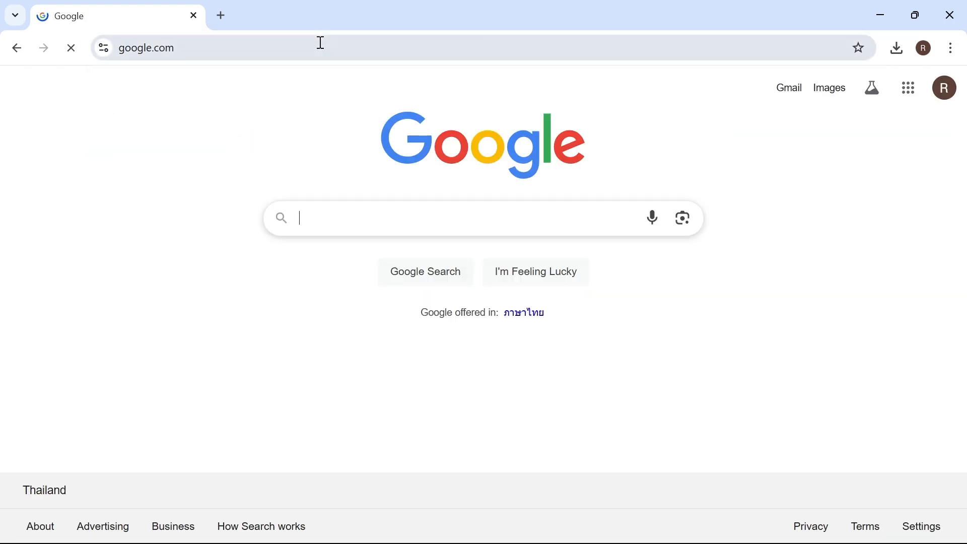
Clear the stray 'jhihhi' search text and open Chrome's full History page from the main menu
type("jhihhi")
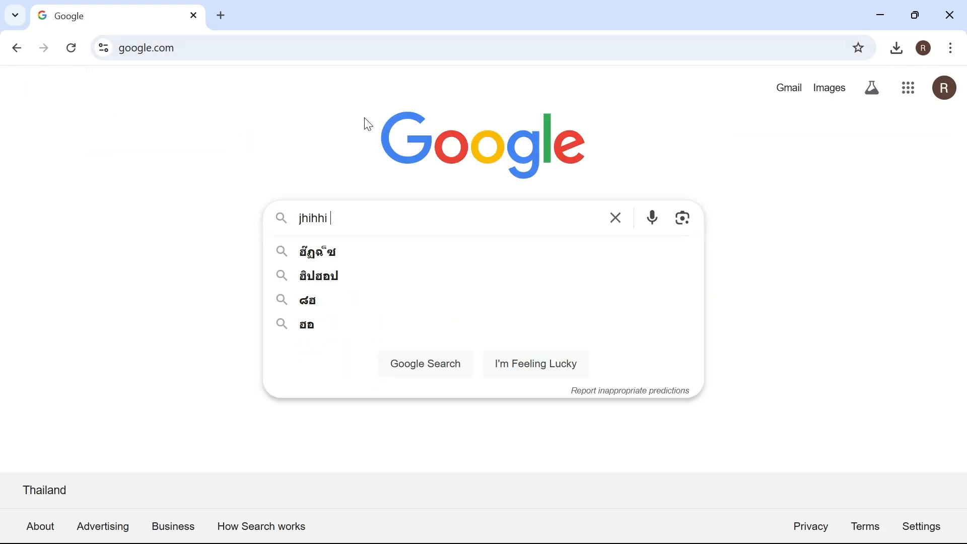
left_click(614, 218)
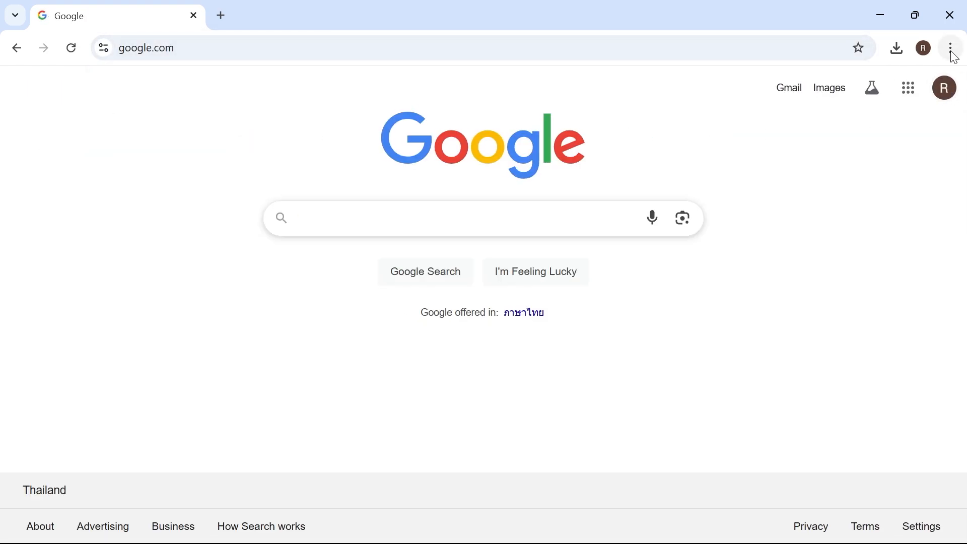
left_click(952, 49)
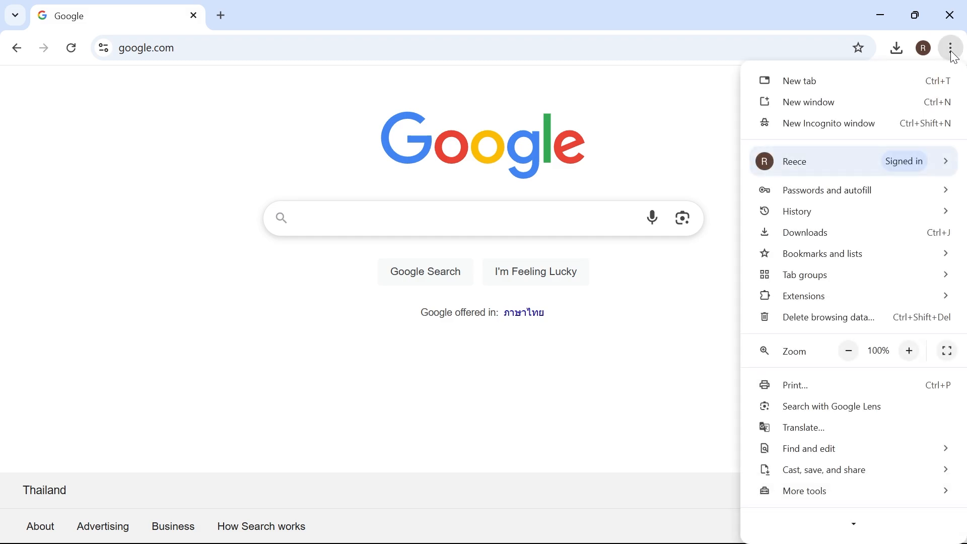
mouse_move(797, 211)
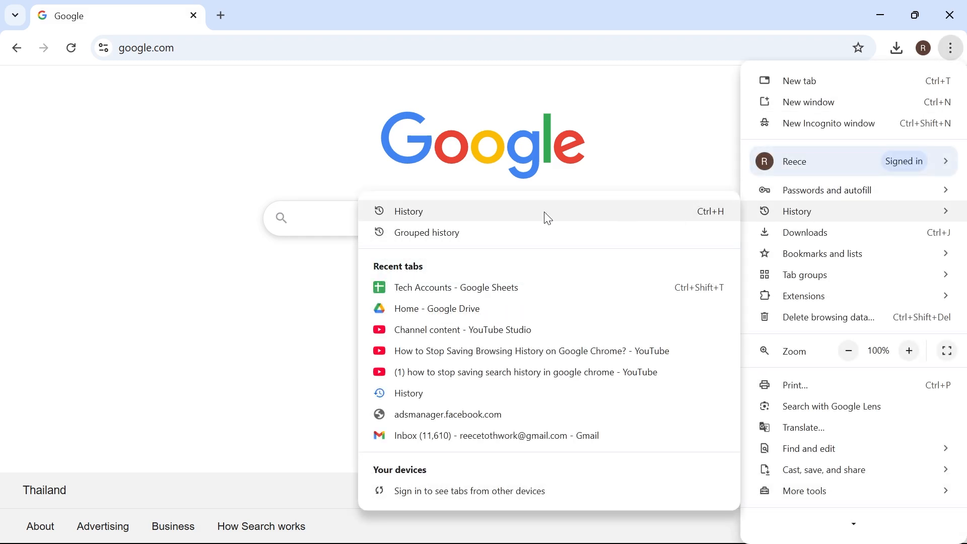
left_click(408, 211)
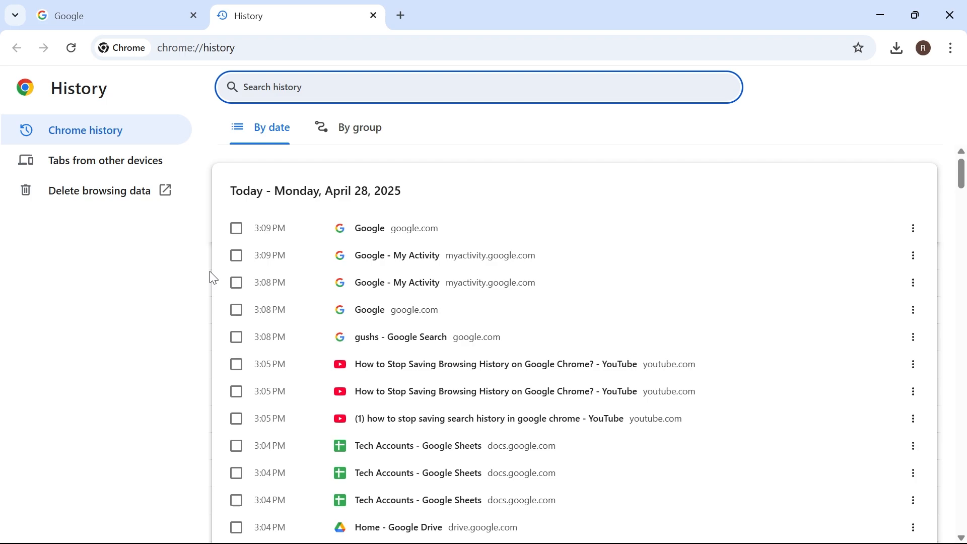
mouse_move(215, 292)
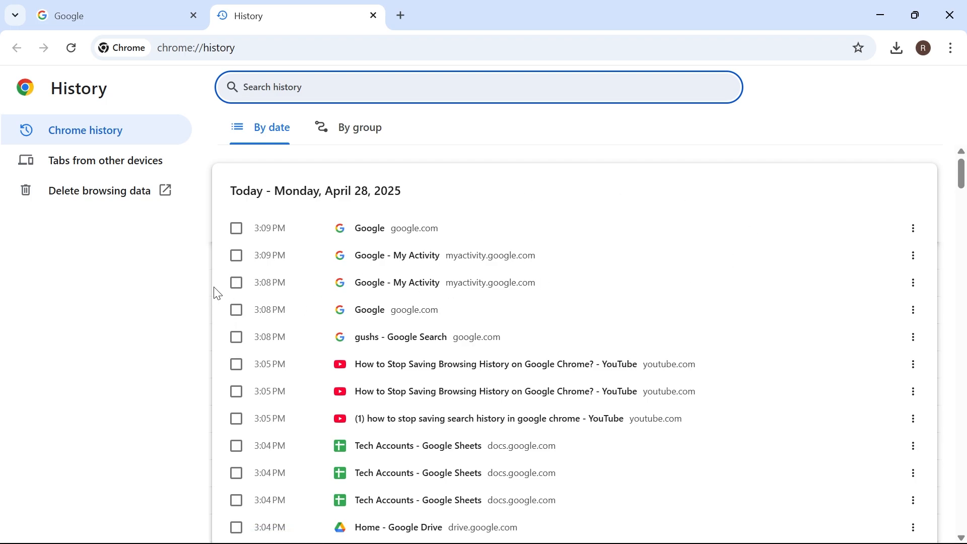
mouse_move(99, 190)
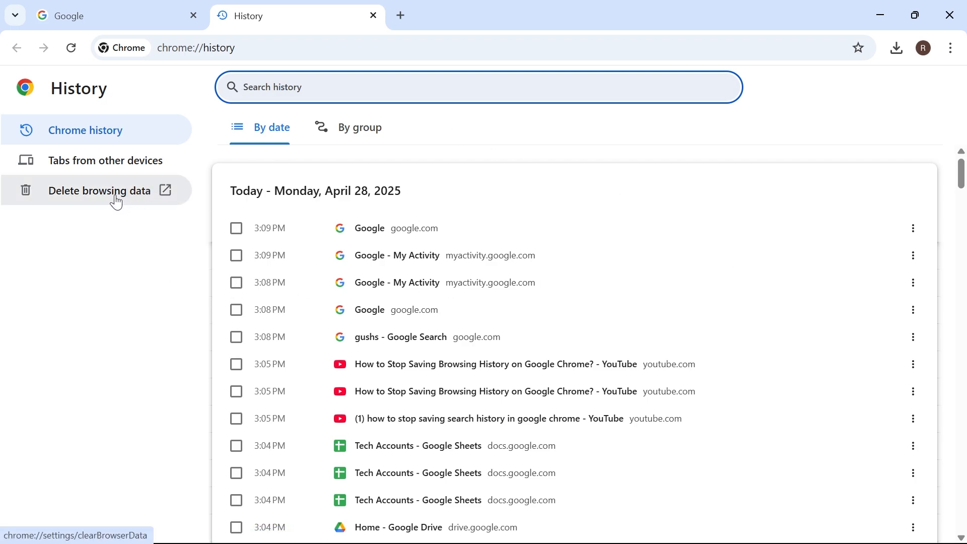
Delete the browsing history via Delete browsing data and close the leftover Settings tab
left_click(100, 191)
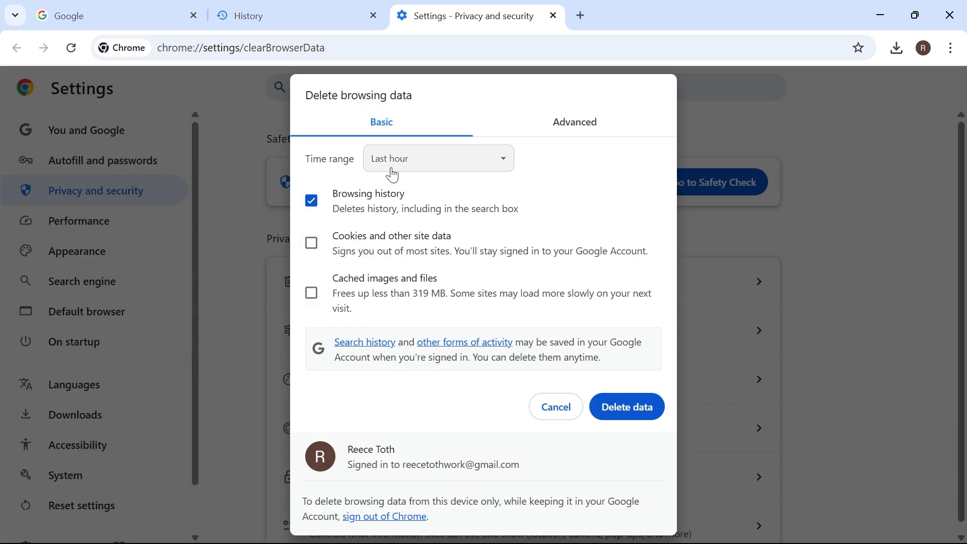
left_click(438, 158)
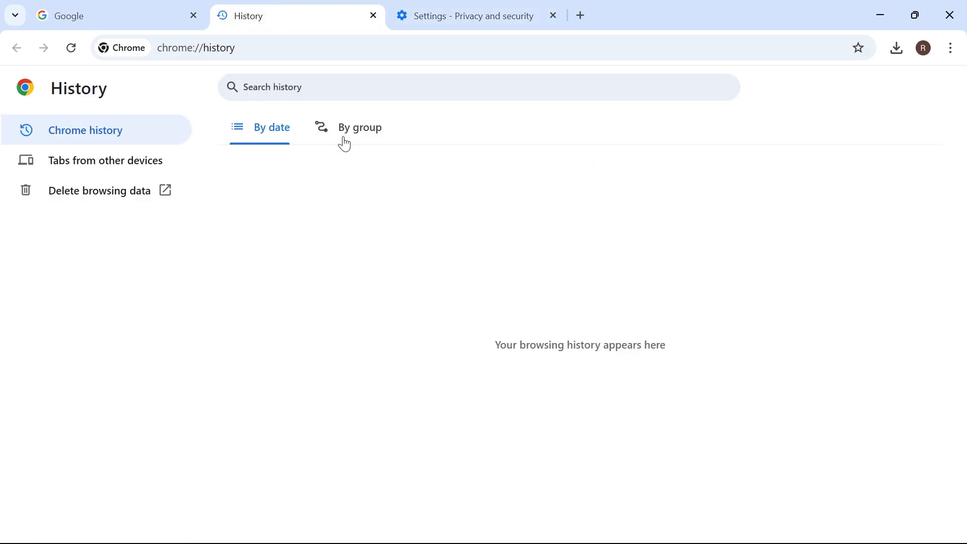
mouse_move(635, 289)
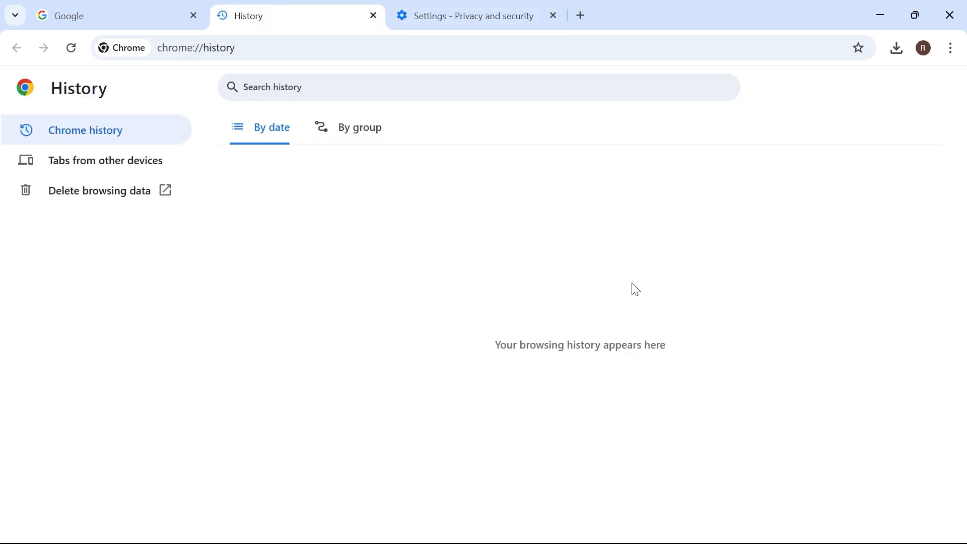
left_click(551, 16)
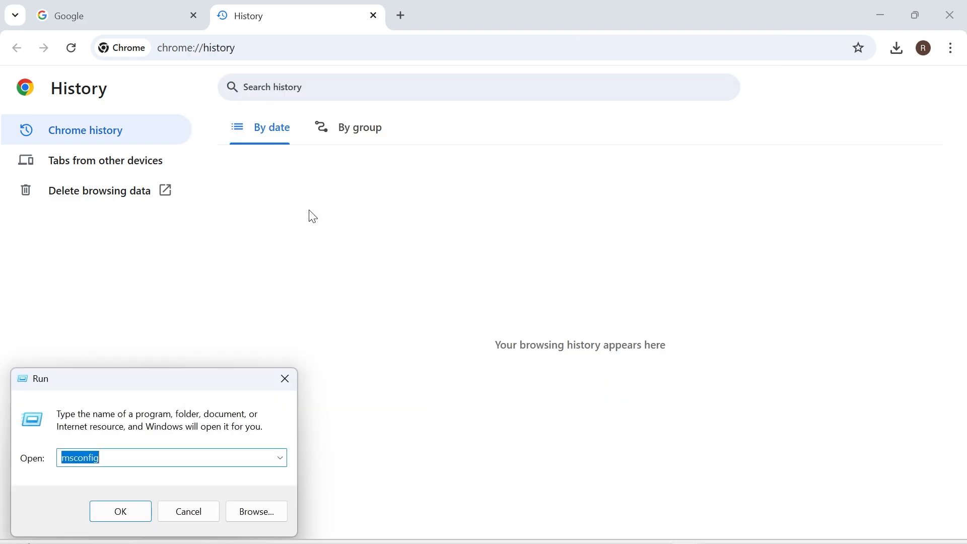
Run %localappdata% to open the Local AppData folder in File Explorer
type("%localapp")
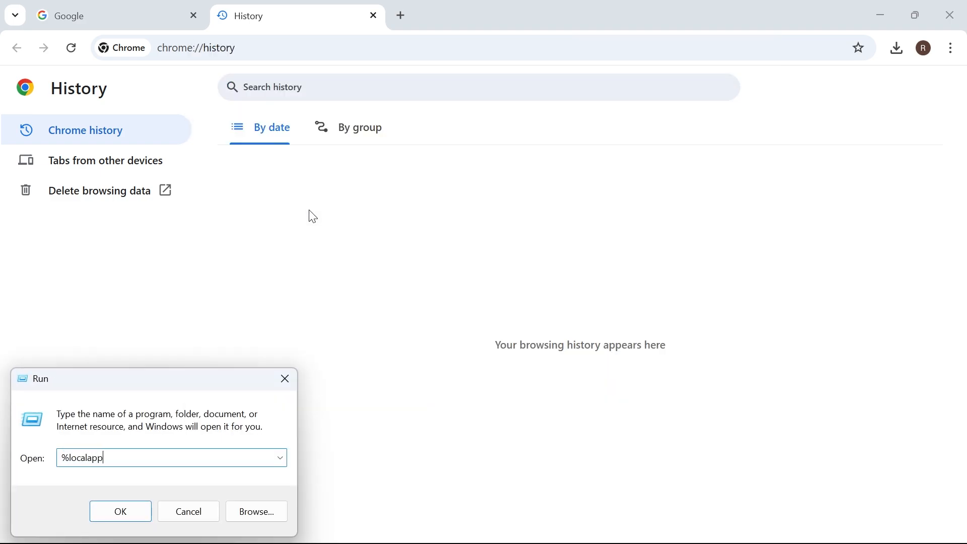
type("data%")
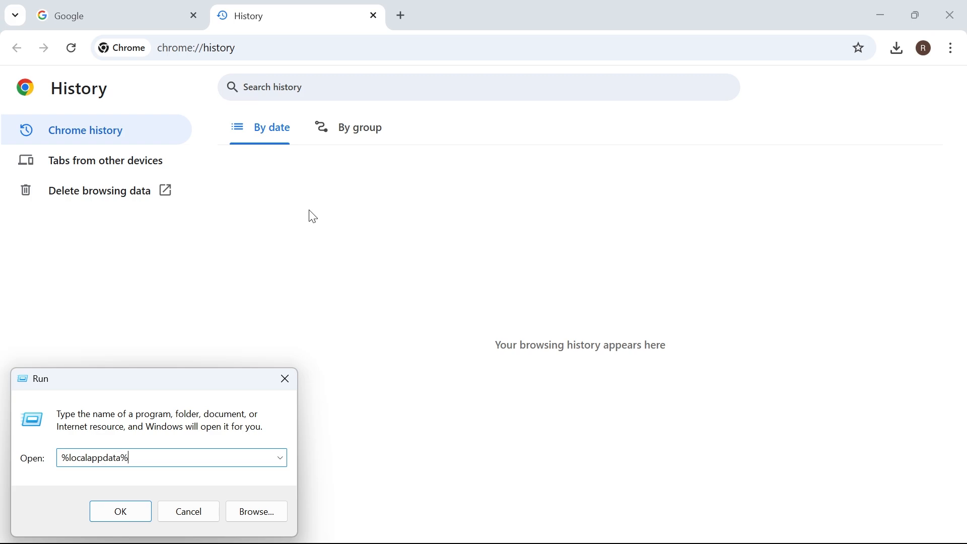
left_click(120, 510)
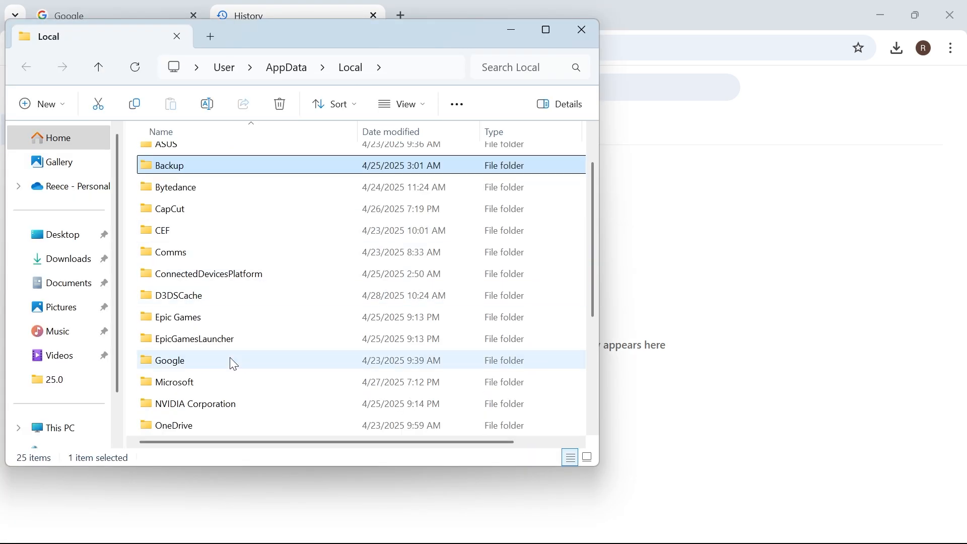
Navigate into Google > Chrome > User Data > Default profile folder
double_click(169, 360)
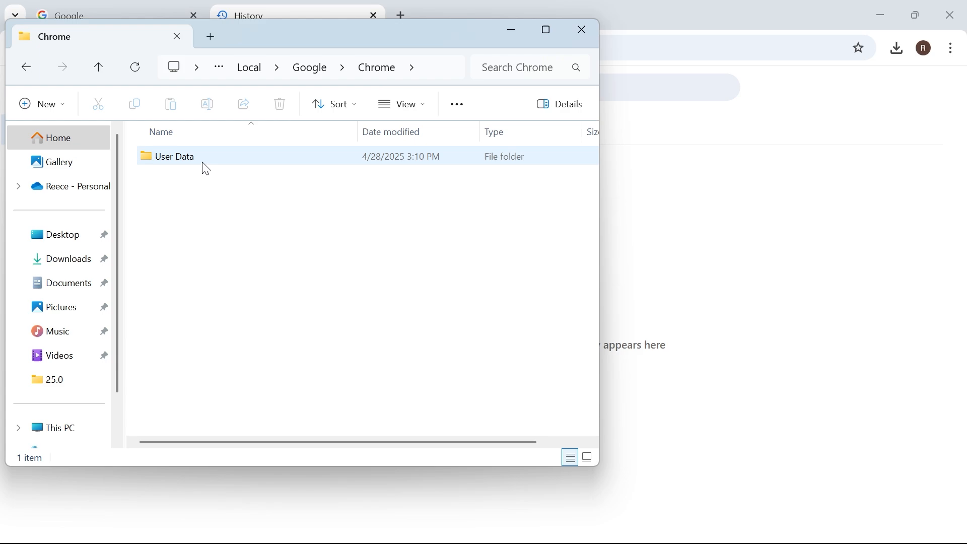
double_click(174, 156)
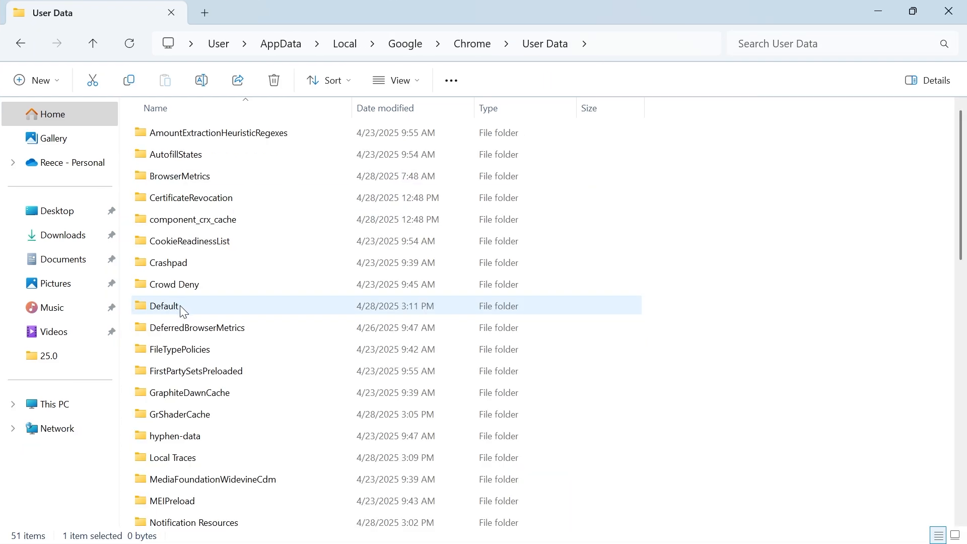
double_click(163, 306)
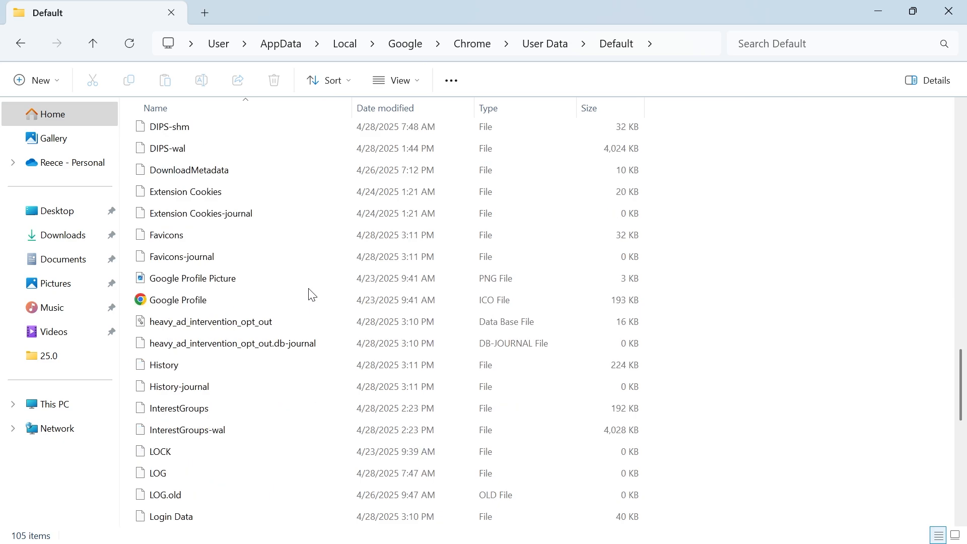
Set the History file to Read-only in its Properties
left_click(164, 364)
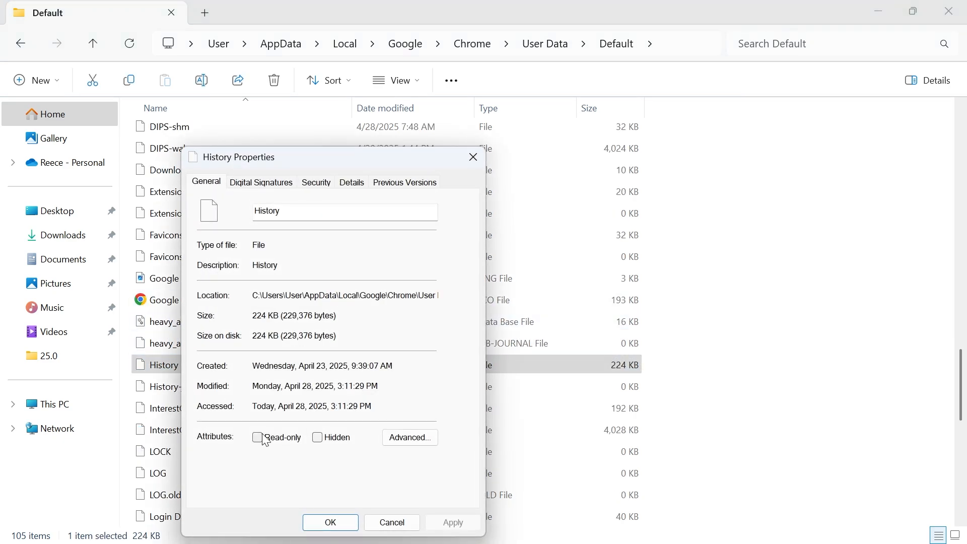
left_click(257, 438)
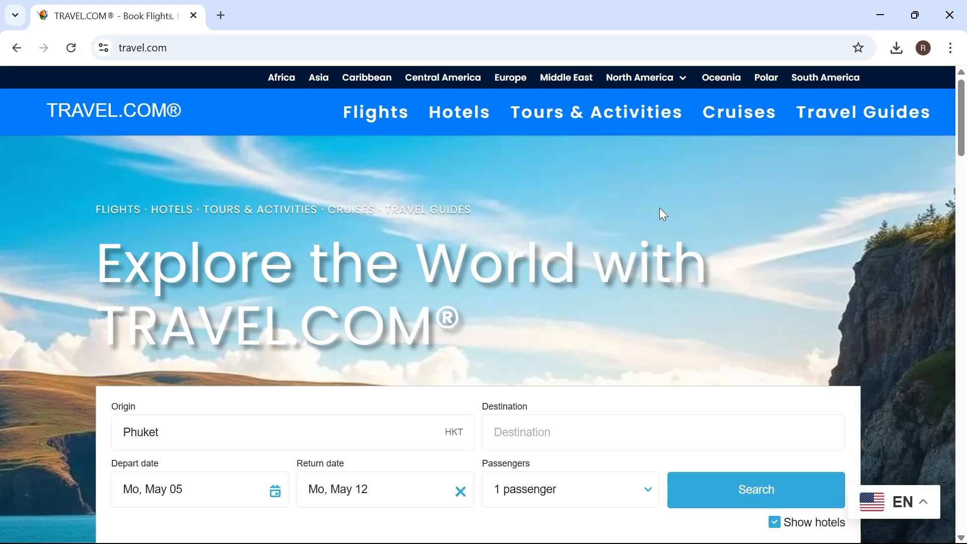
mouse_move(668, 209)
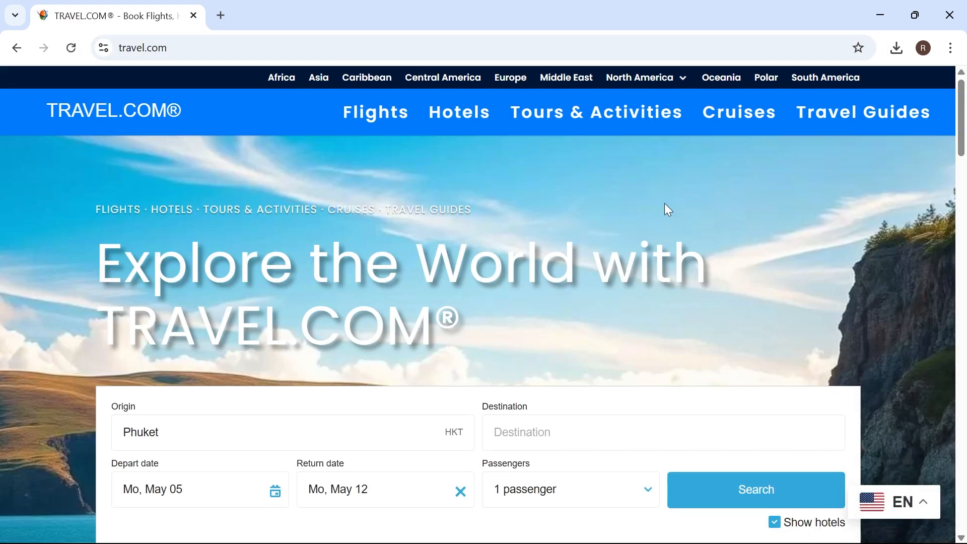
mouse_move(663, 155)
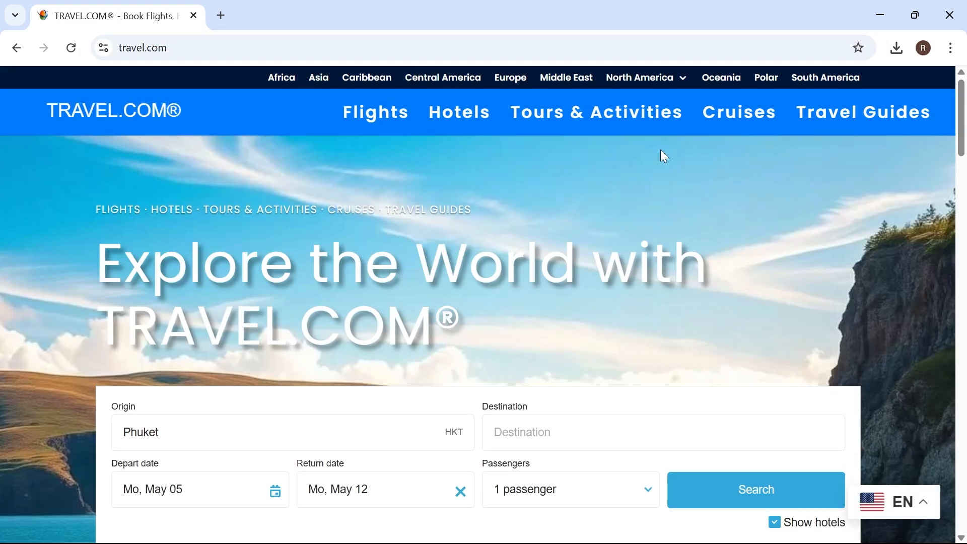